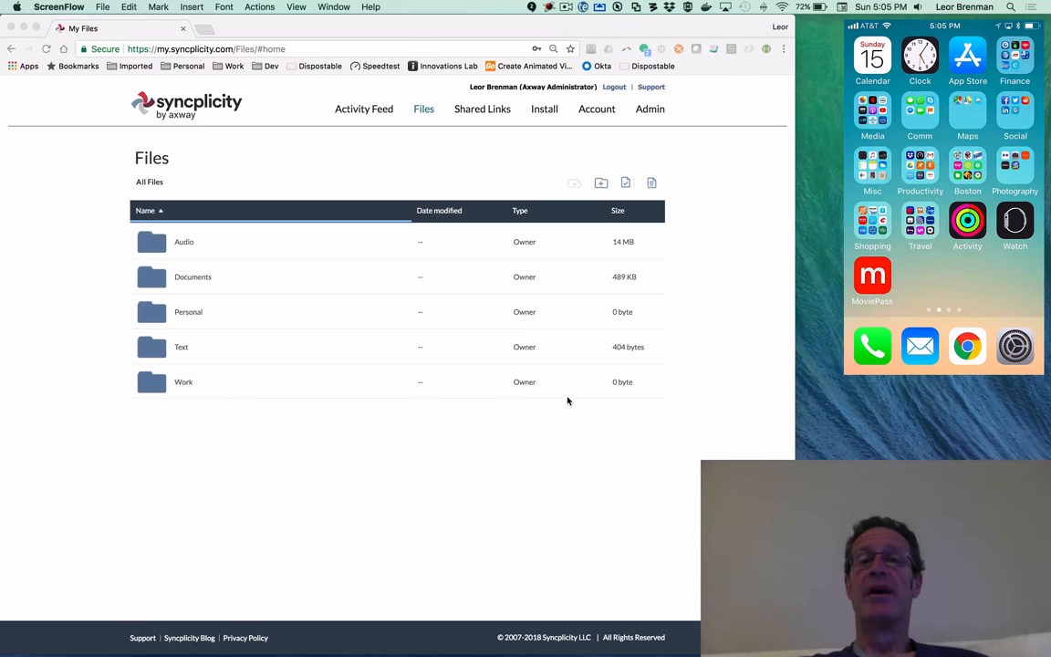
pyautogui.moveTo(635, 497)
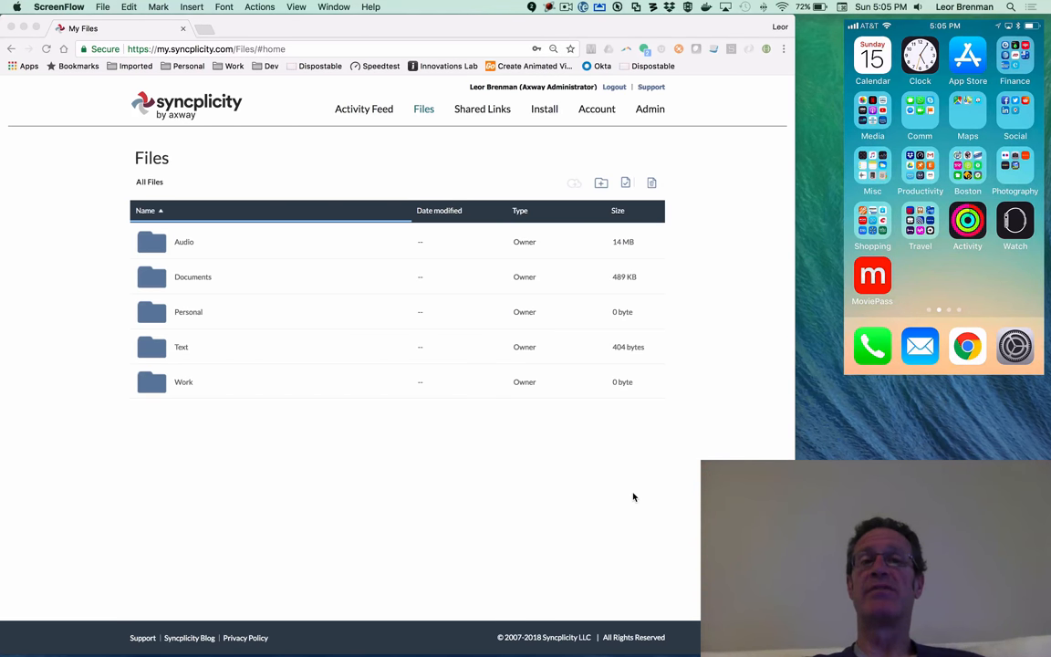
pyautogui.moveTo(210, 380)
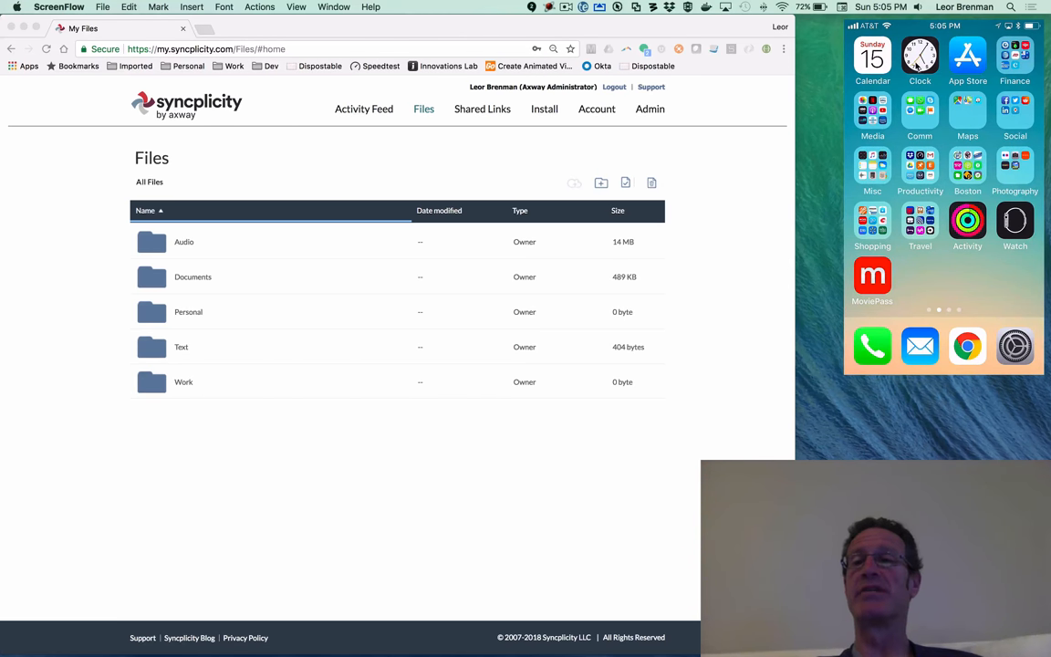
pyautogui.moveTo(595, 485)
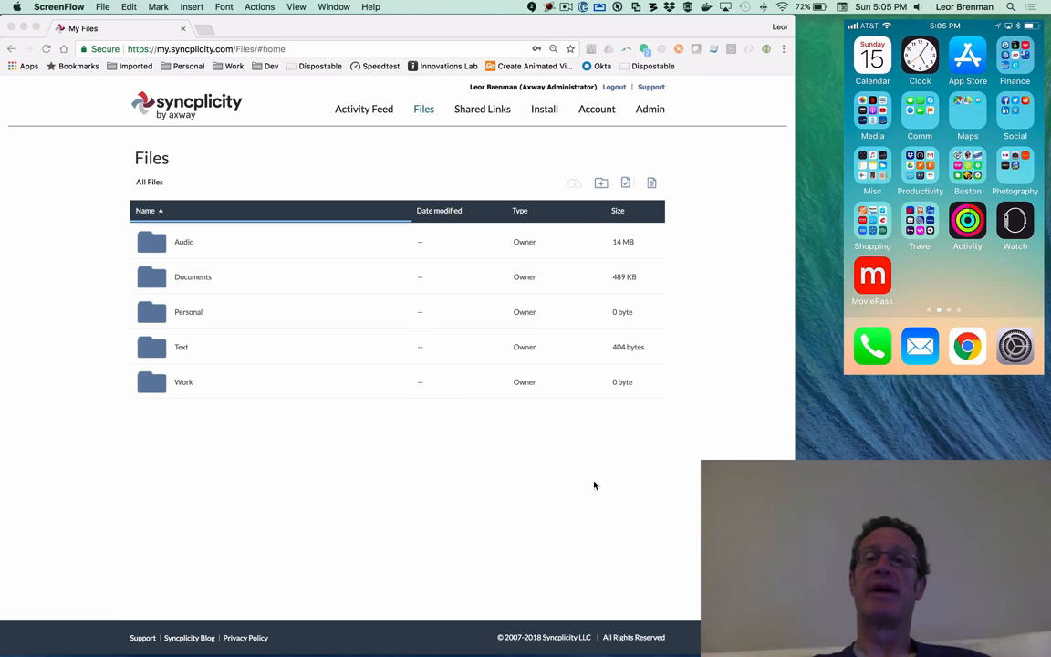
pyautogui.moveTo(579, 492)
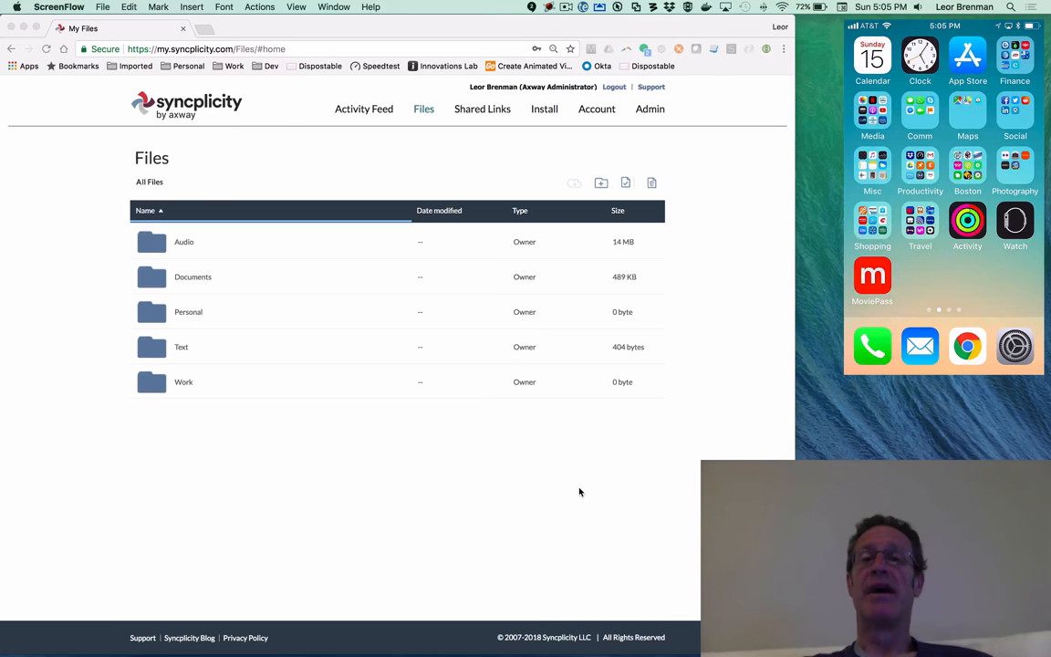
pyautogui.moveTo(559, 483)
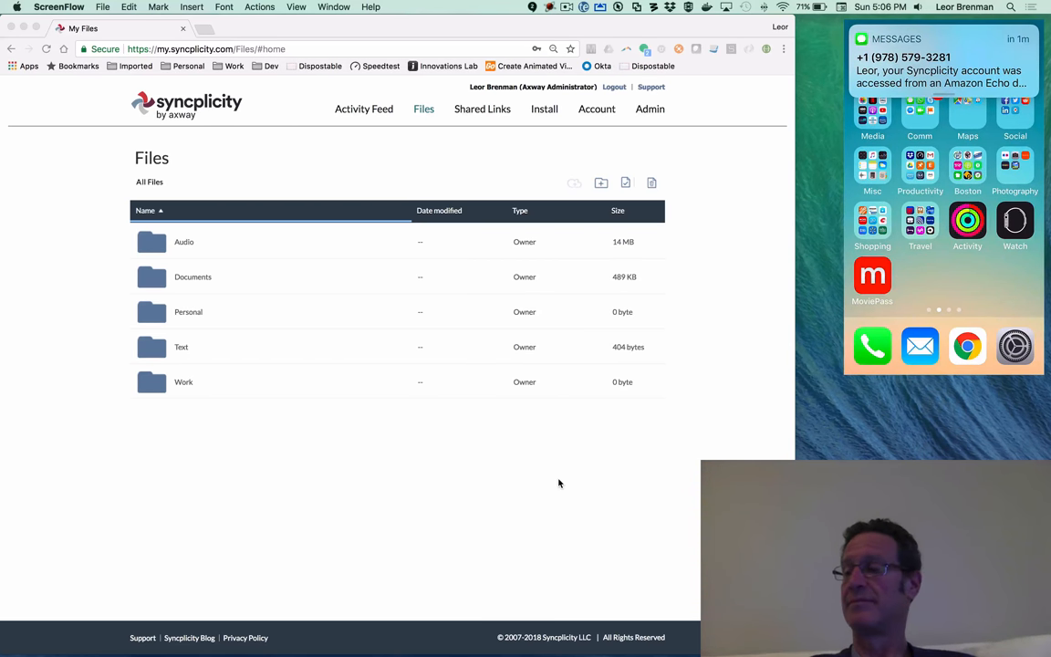
# Create a folder named Temp in All Files.
pyautogui.click(944, 69)
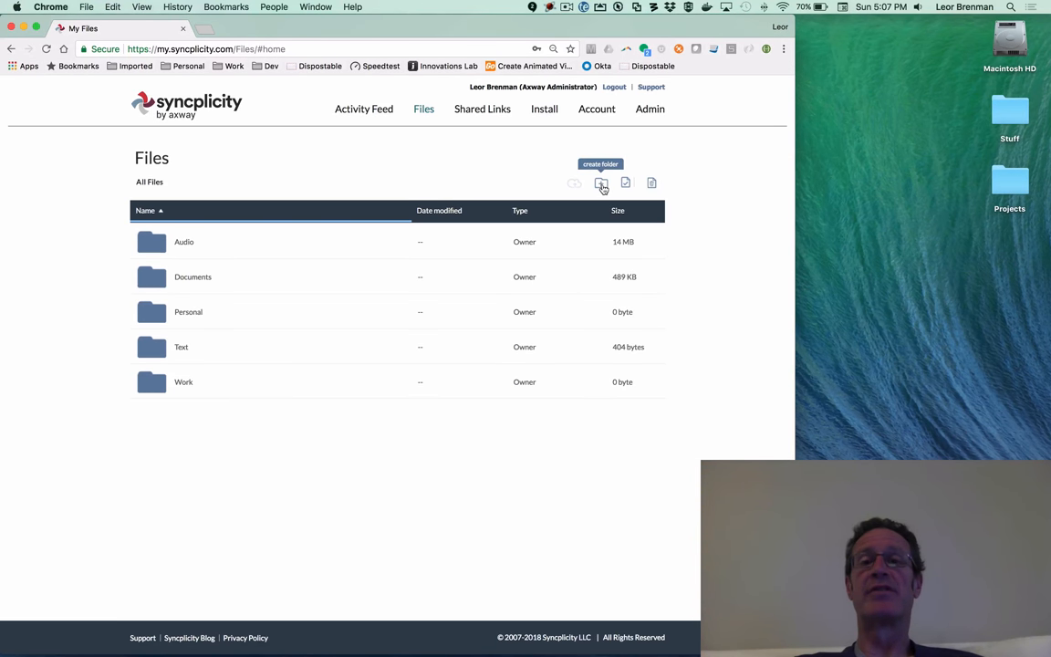
pyautogui.click(602, 183)
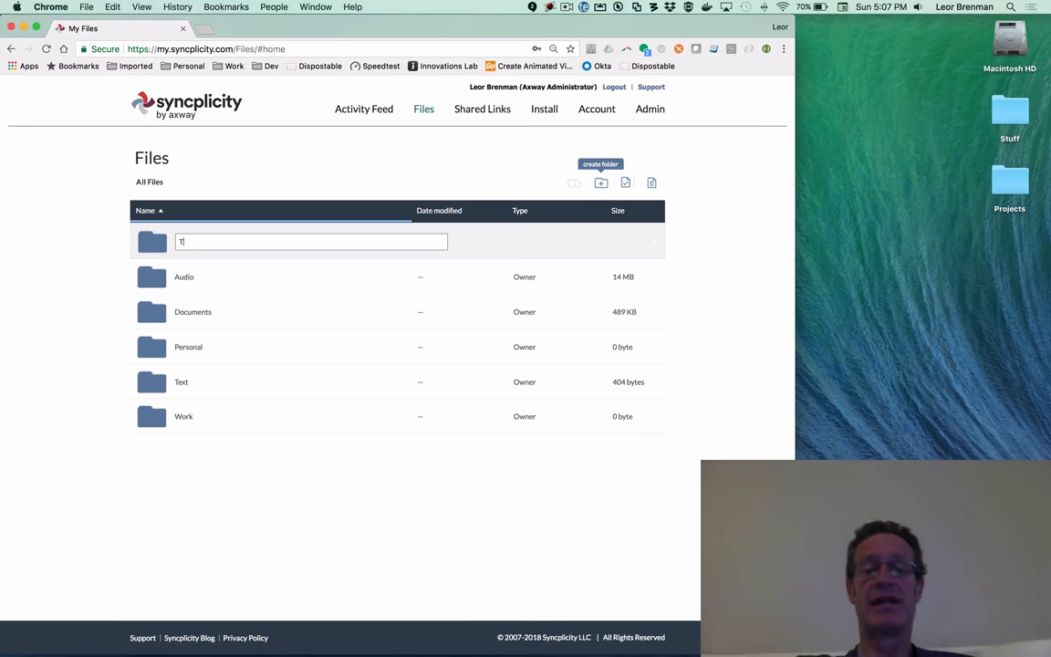
pyautogui.press('Return')
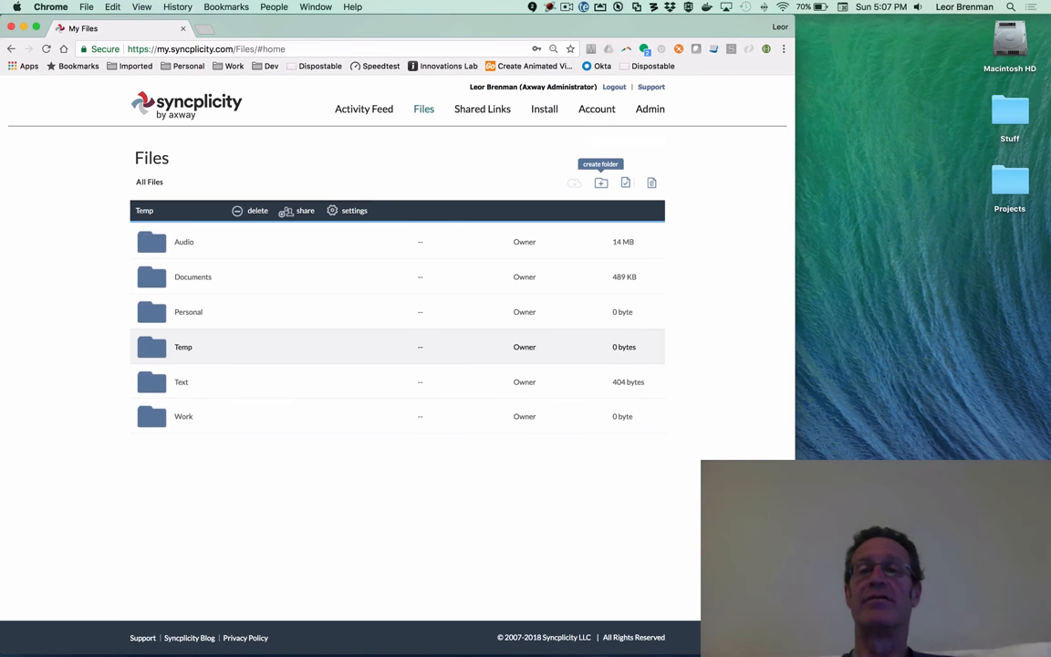
pyautogui.moveTo(240, 268)
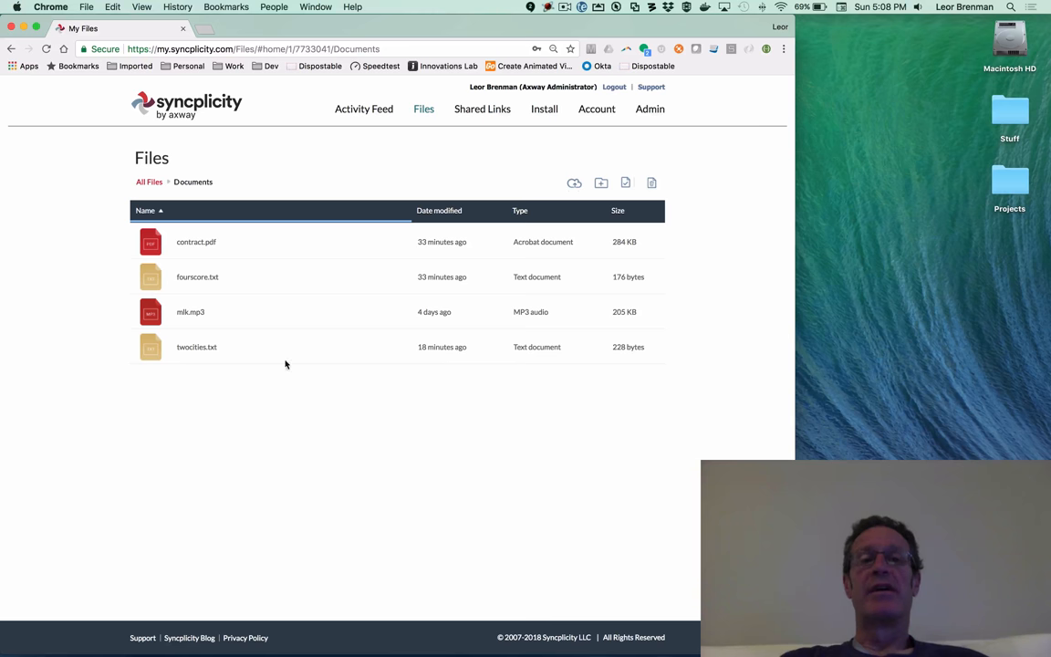
# Delete twocities.txt from Documents, leaving contract.pdf, fourscore.txt and mlk.mp3.
pyautogui.click(197, 347)
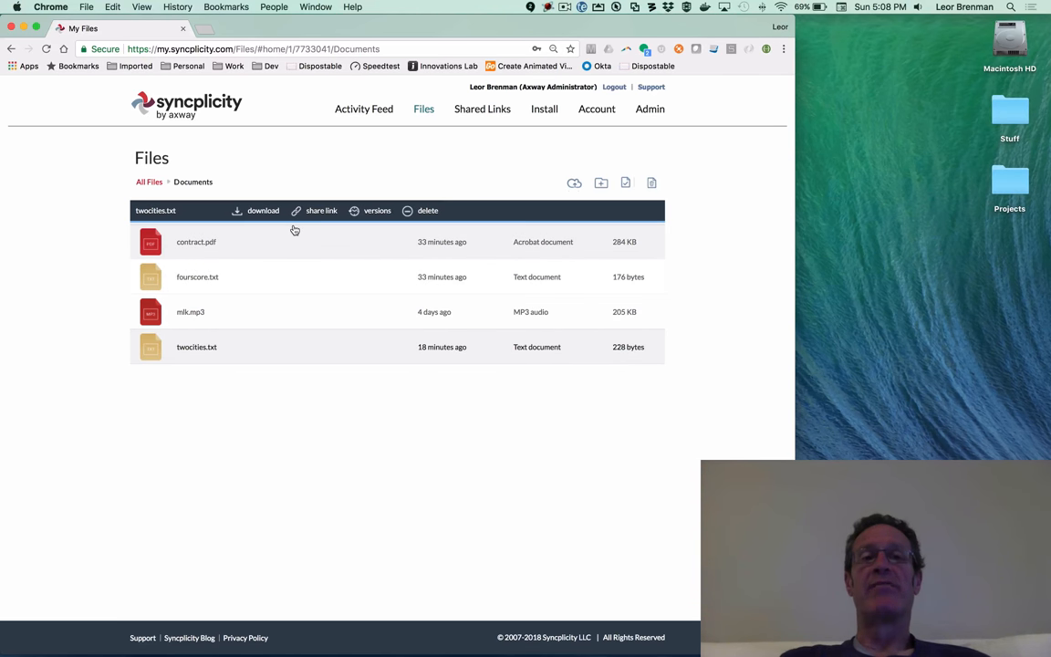
pyautogui.click(427, 209)
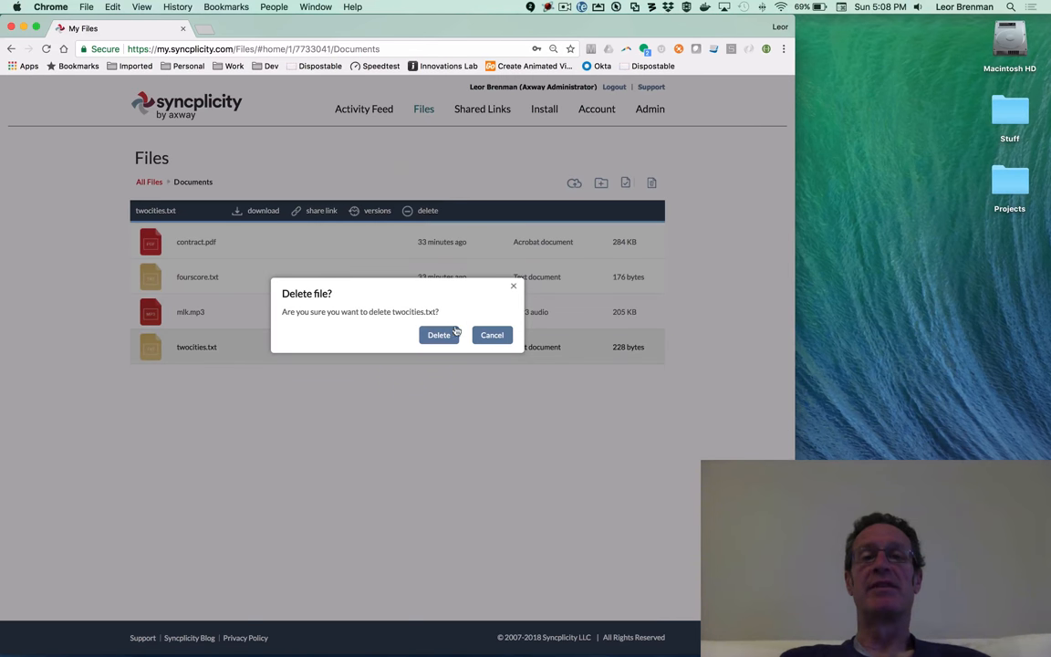
pyautogui.click(439, 335)
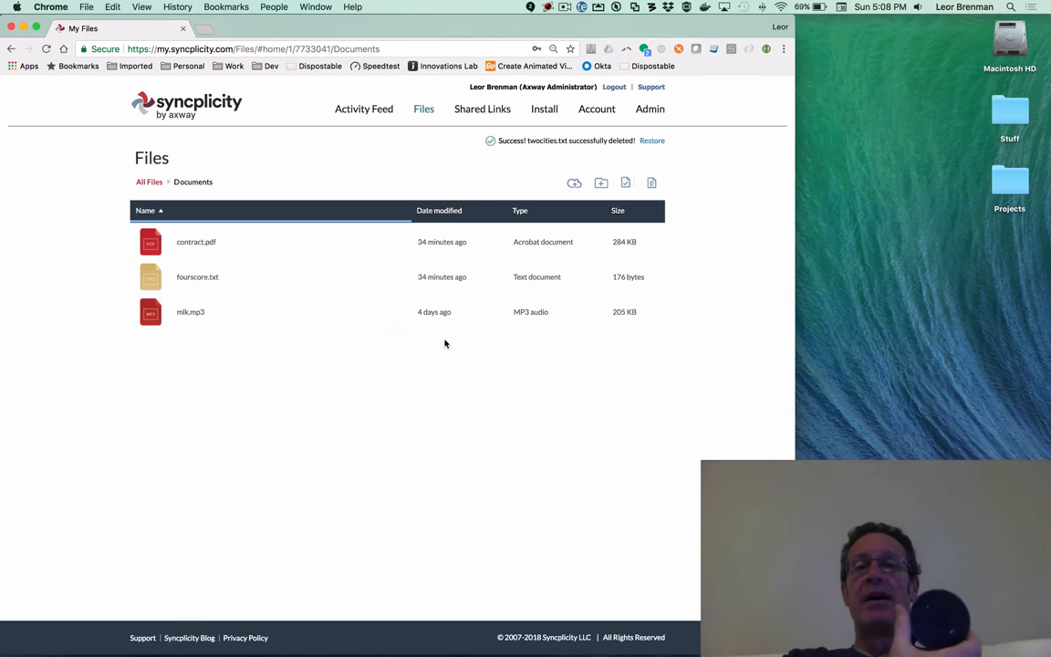